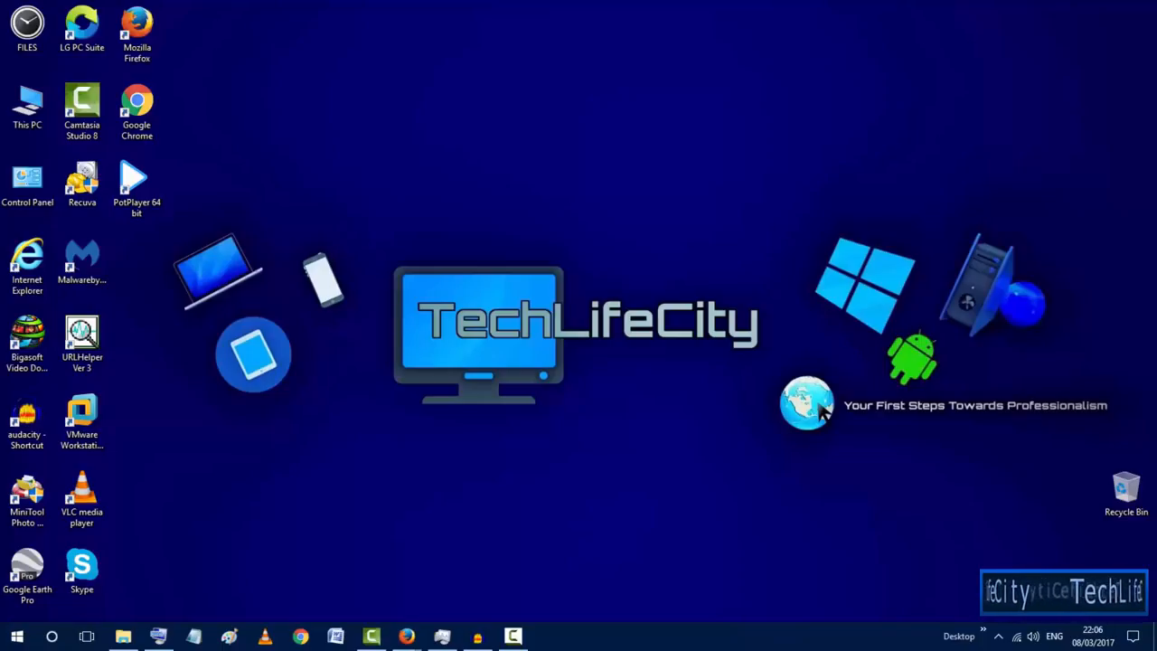
pyautogui.moveTo(444, 132)
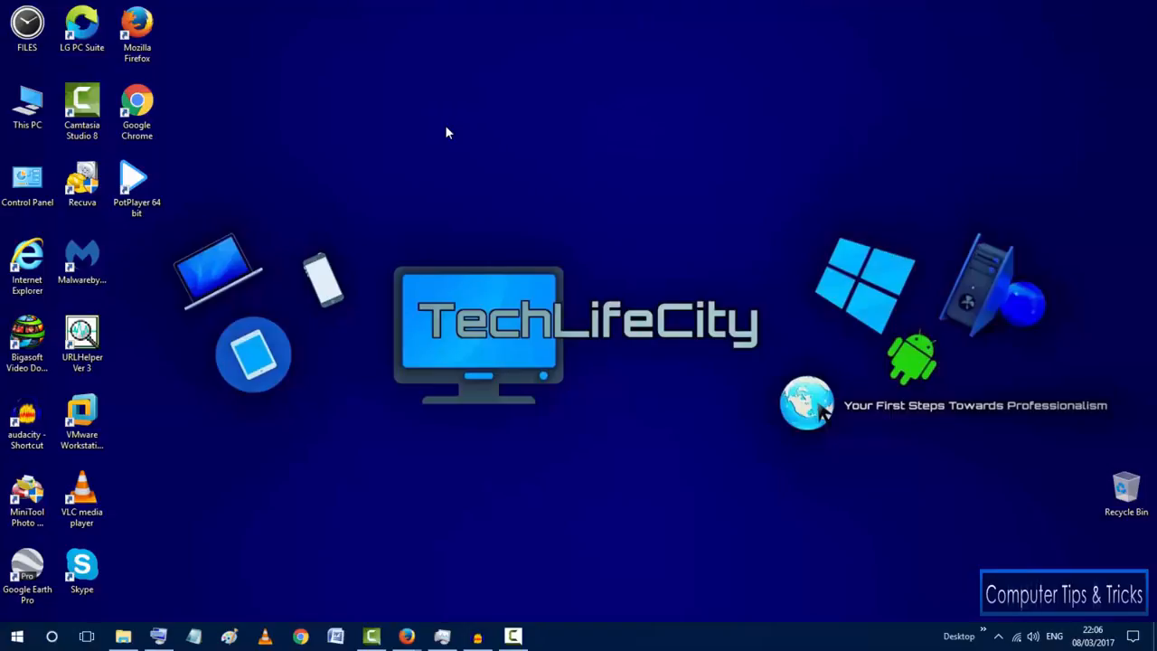
# Step: Launch a Command Prompt window by running 'cmd' from the Run dialog
pyautogui.press('win+r')
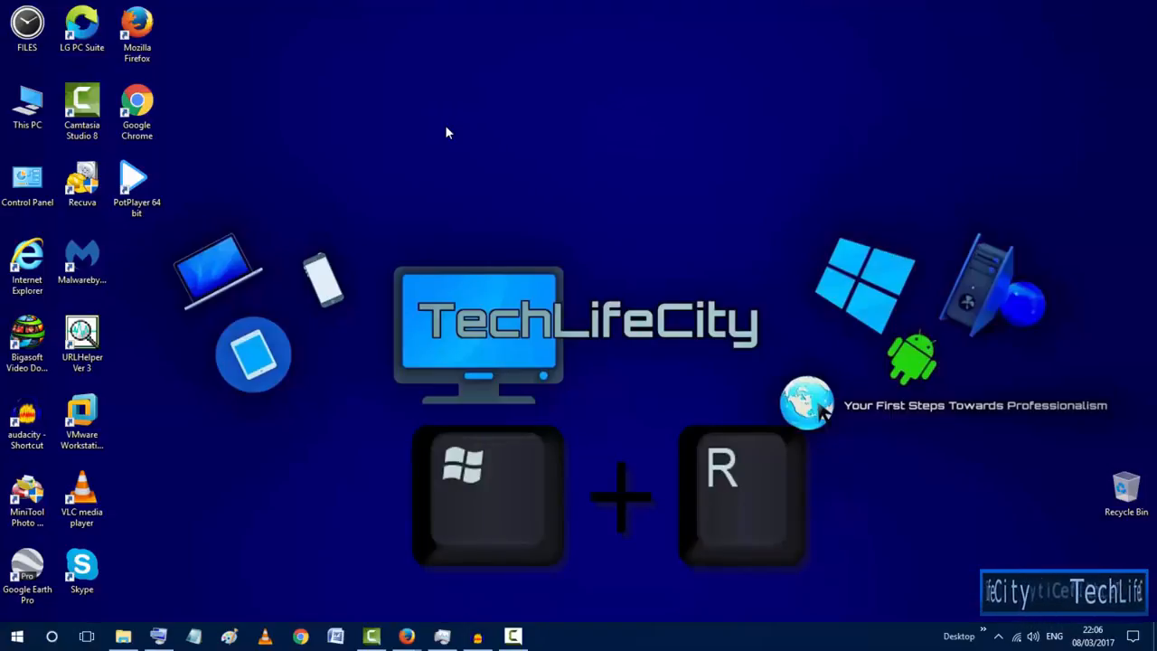
pyautogui.press('Win+r')
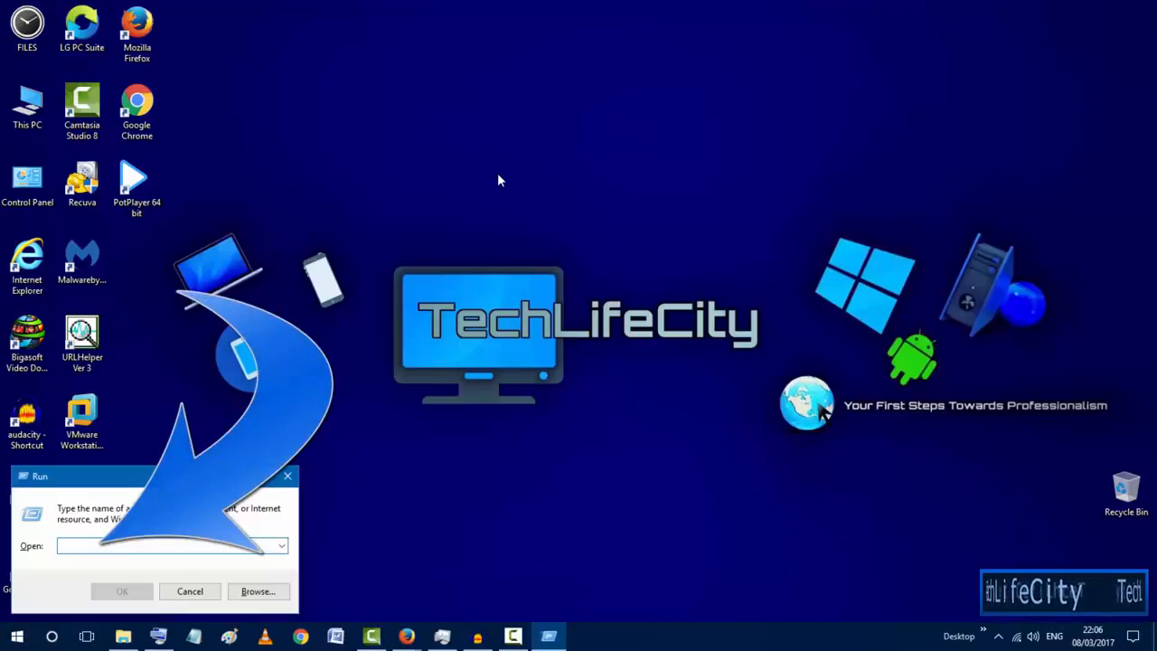
pyautogui.write('cmd')
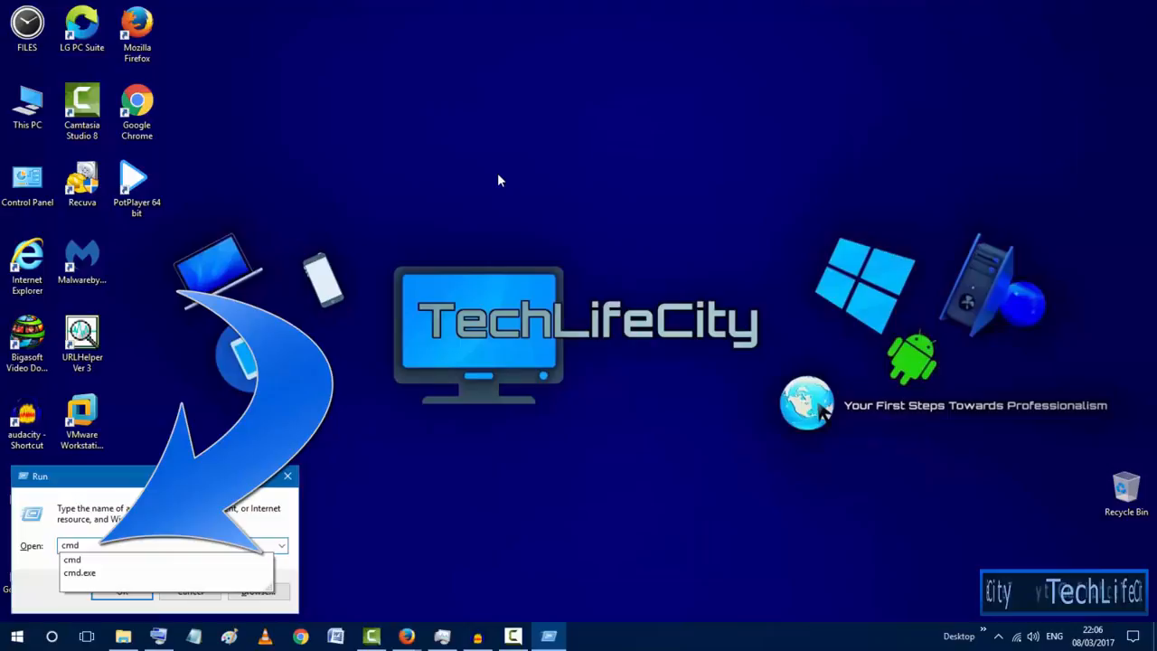
pyautogui.click(123, 591)
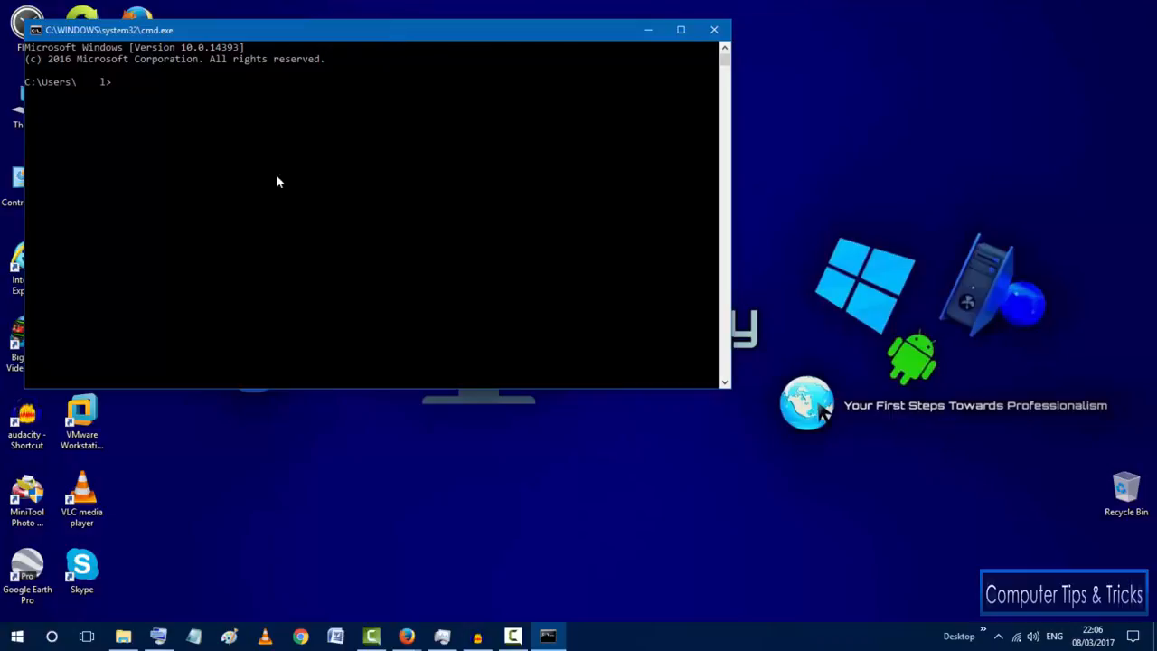
# Step: Run 'wmic diskdrive get status' so the output reports the hard disk Status OK
pyautogui.write('wmic diskdrive get status')
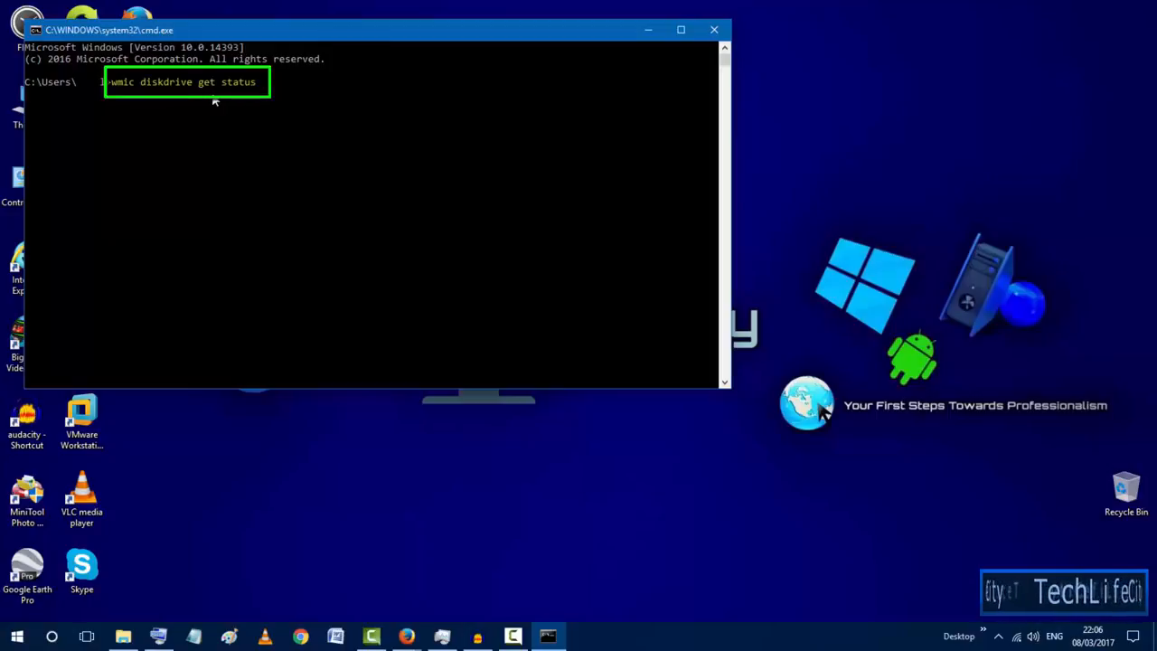
pyautogui.moveTo(300, 105)
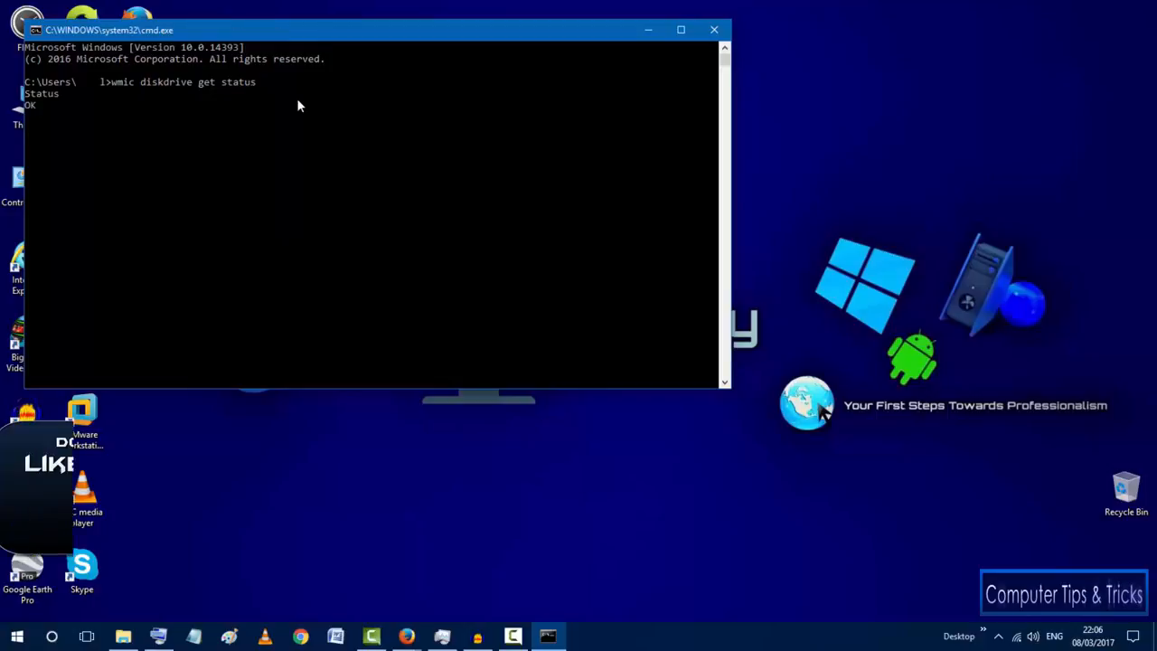
pyautogui.press('Return')
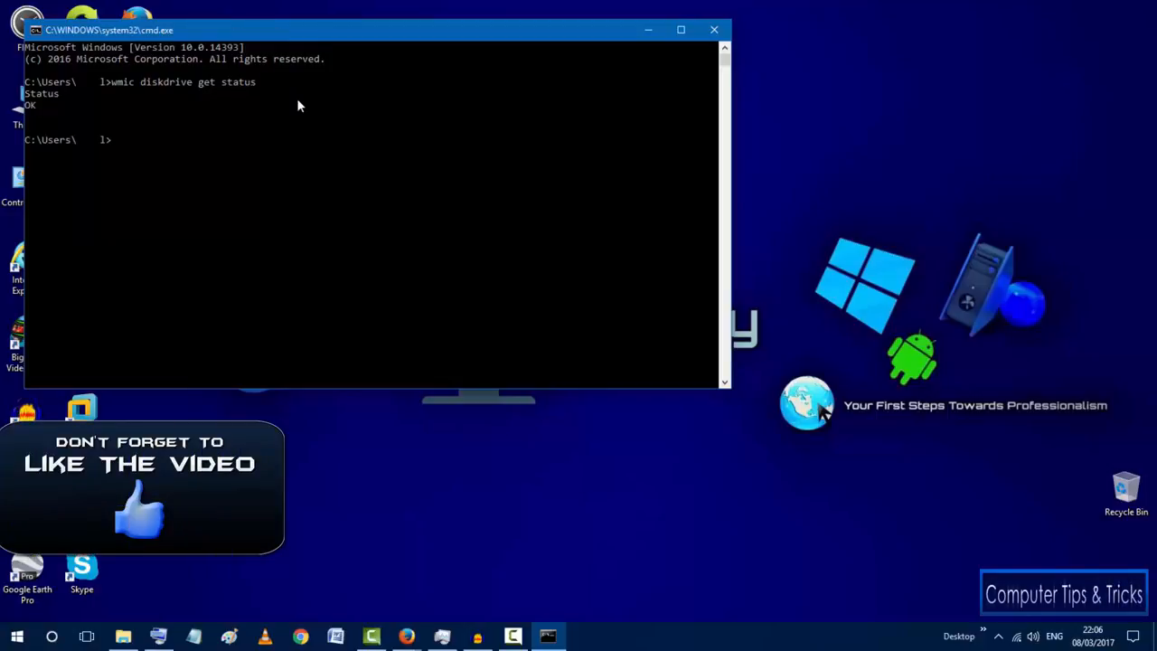
pyautogui.moveTo(203, 127)
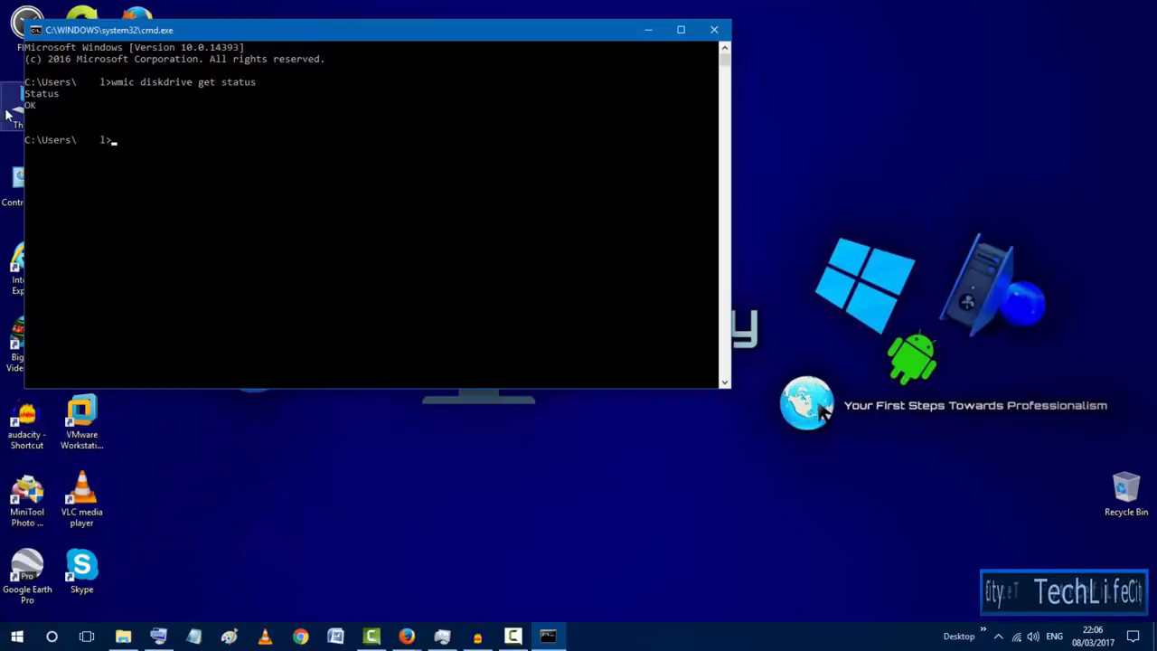
pyautogui.moveTo(56, 129)
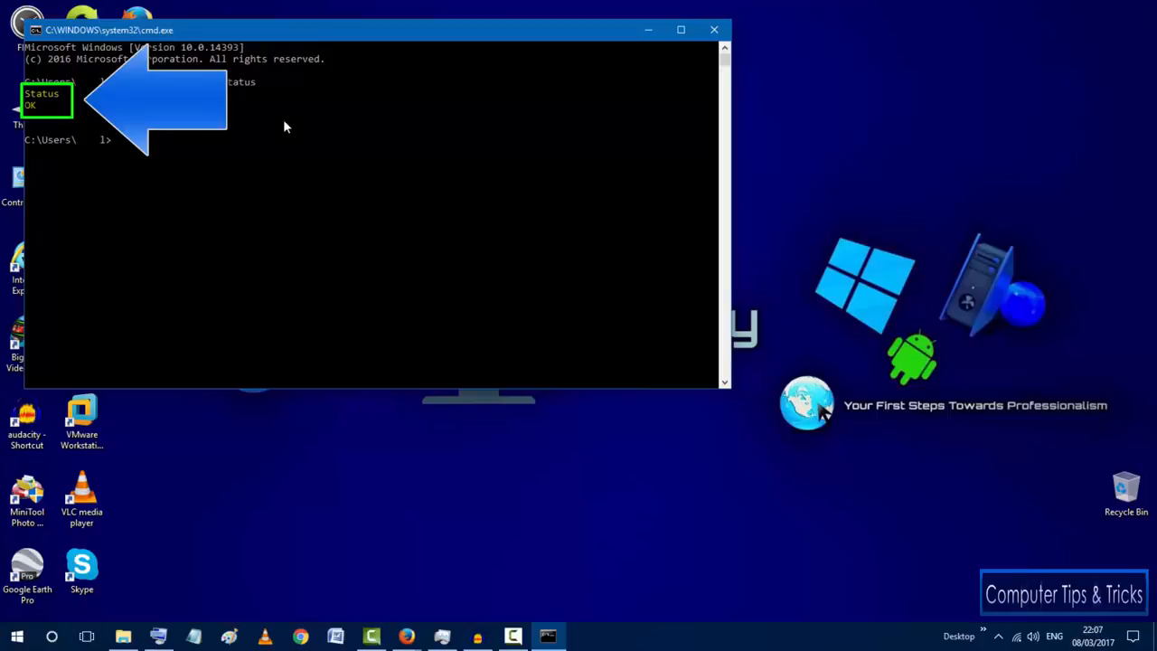
pyautogui.write('wmic diskdrive get status')
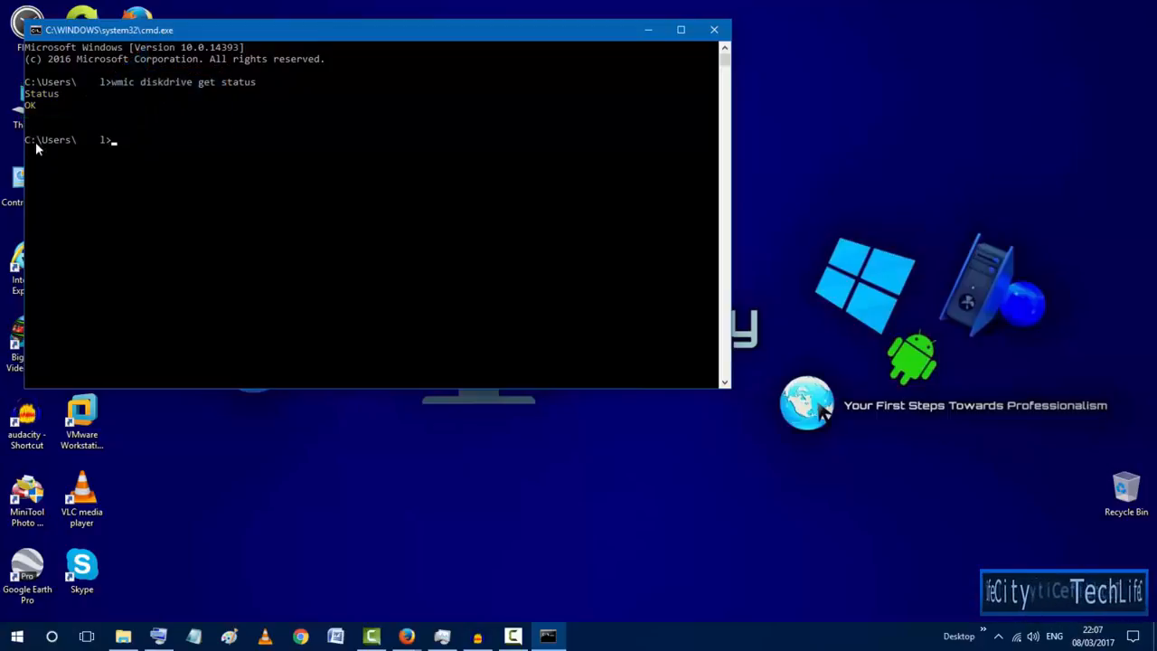
pyautogui.moveTo(183, 115)
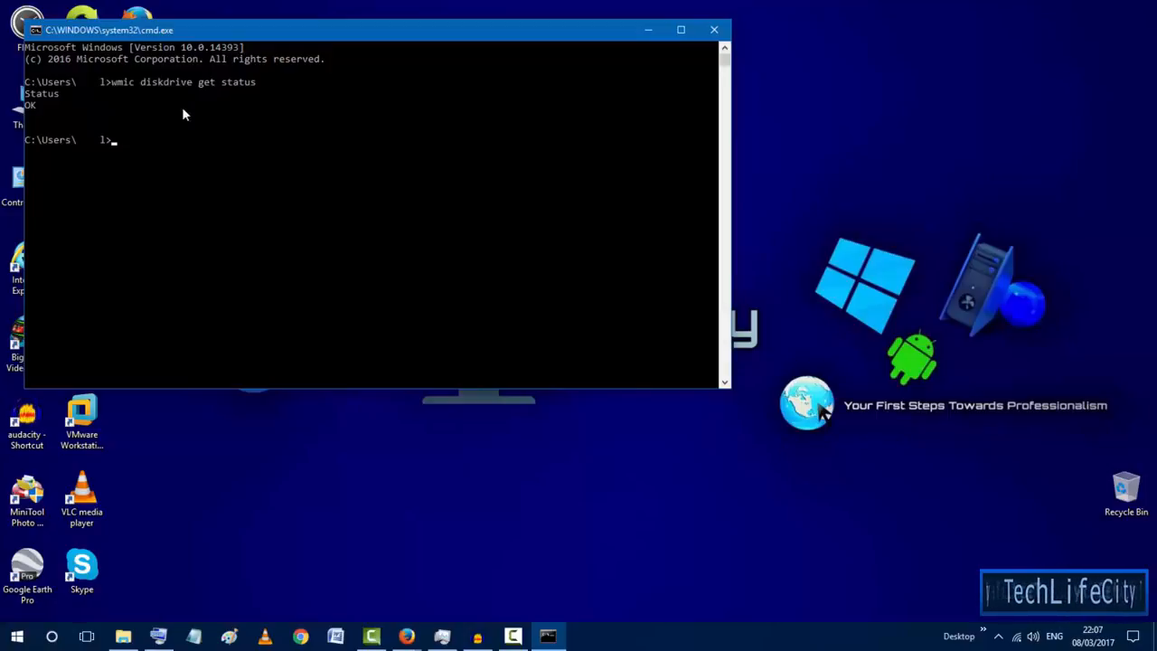
pyautogui.moveTo(242, 121)
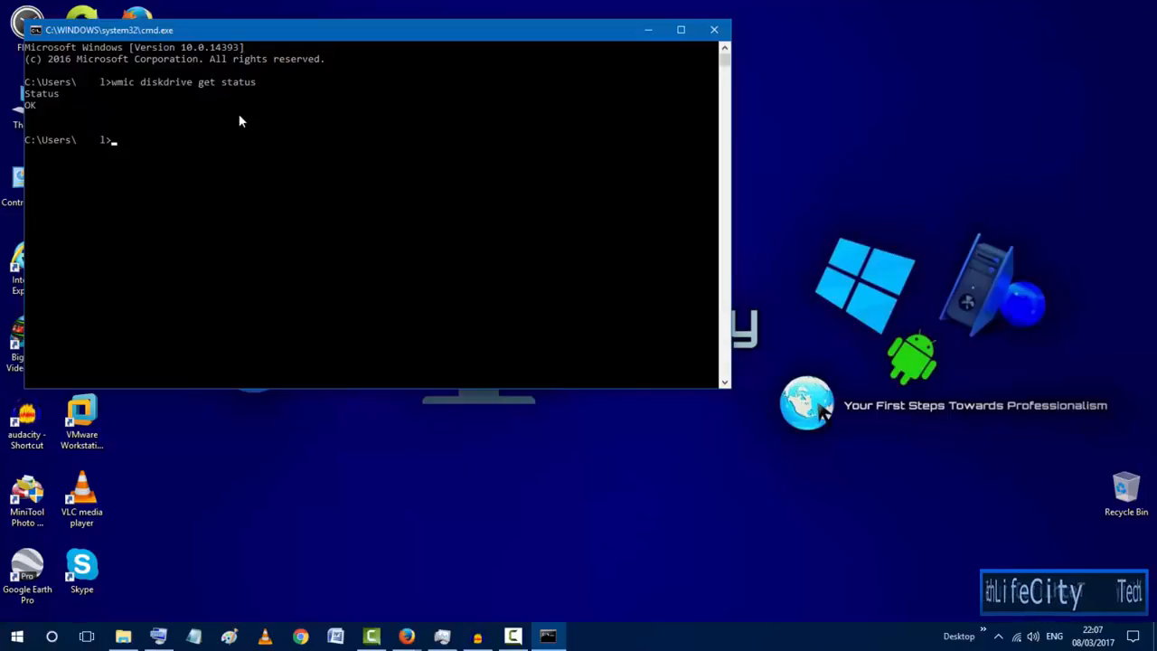